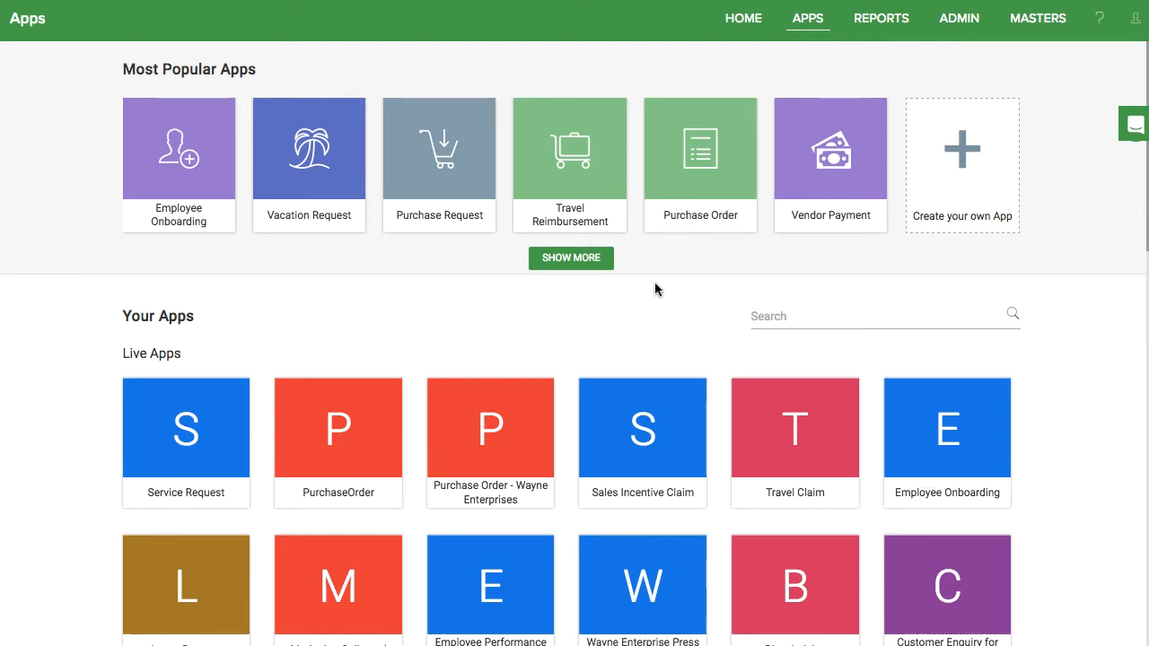
- Install the Vendor Payment app template to open its form designer
left_click(830, 218)
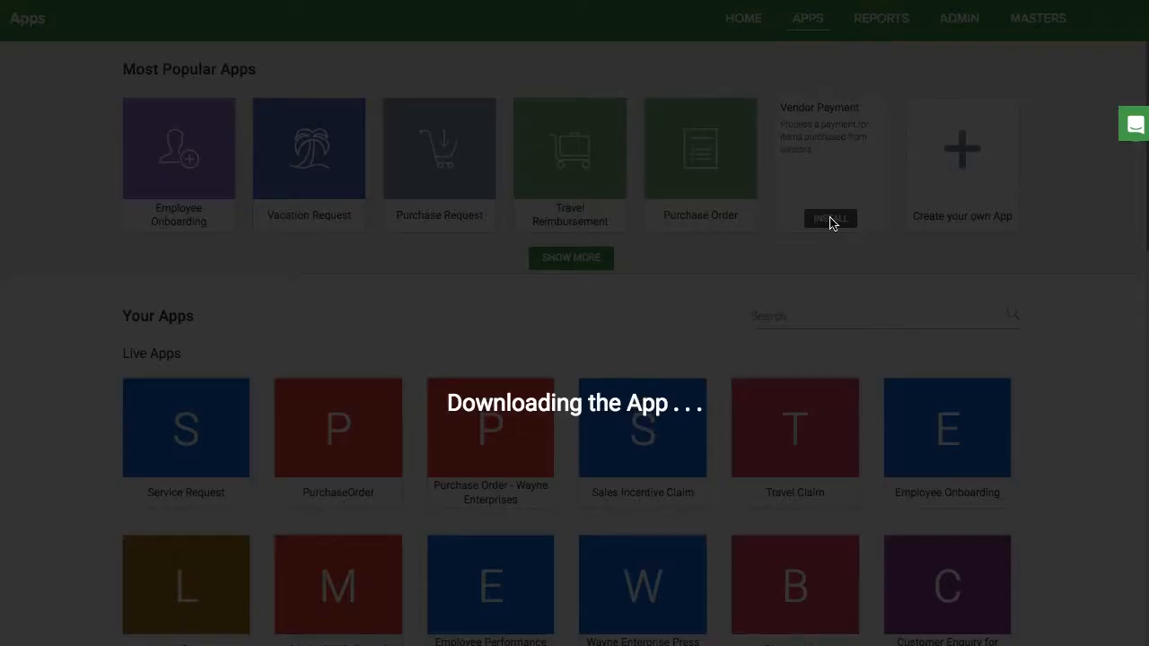
left_click(829, 218)
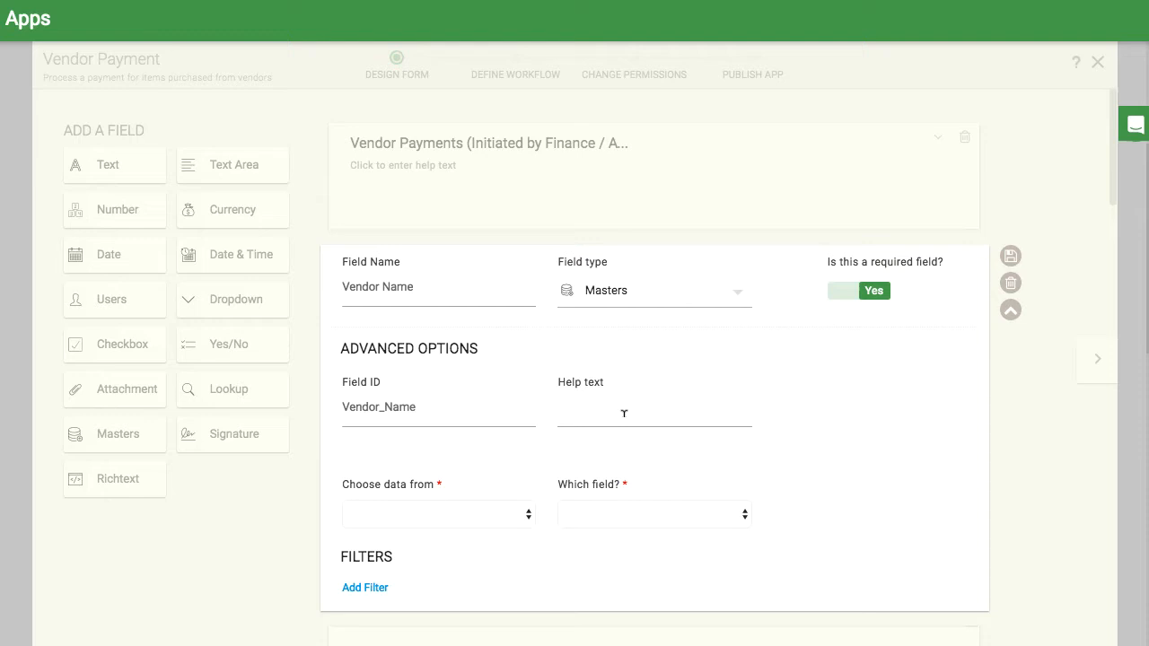
- Set Vendor Name to take its data from the Approved Vendor List master
left_click(437, 513)
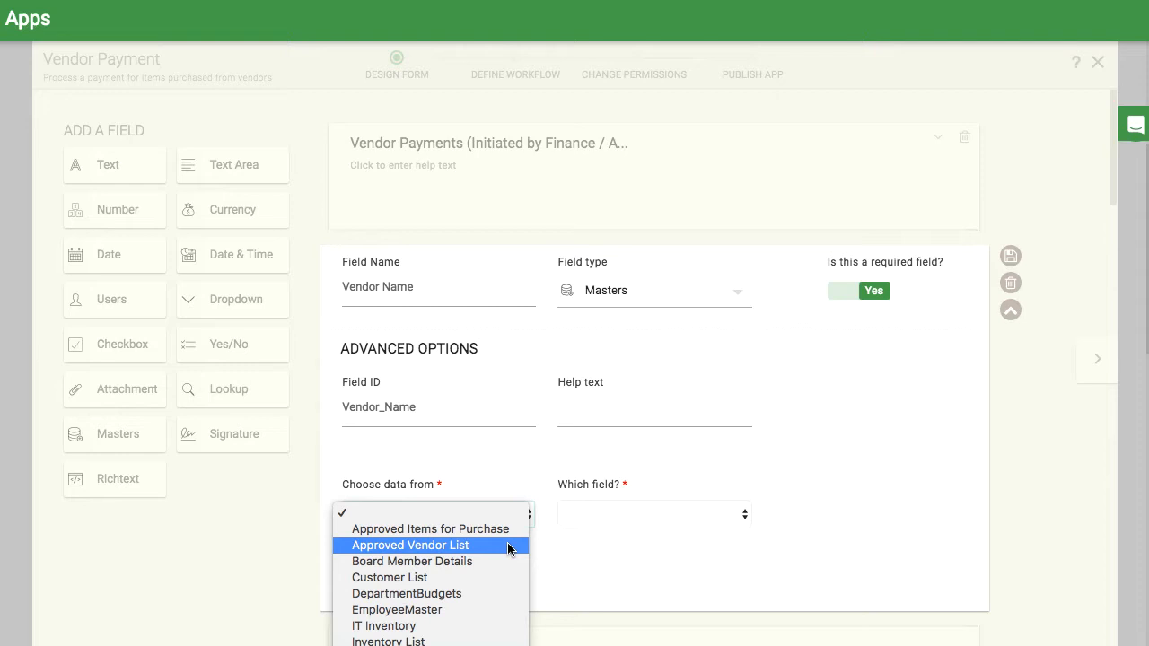
left_click(410, 545)
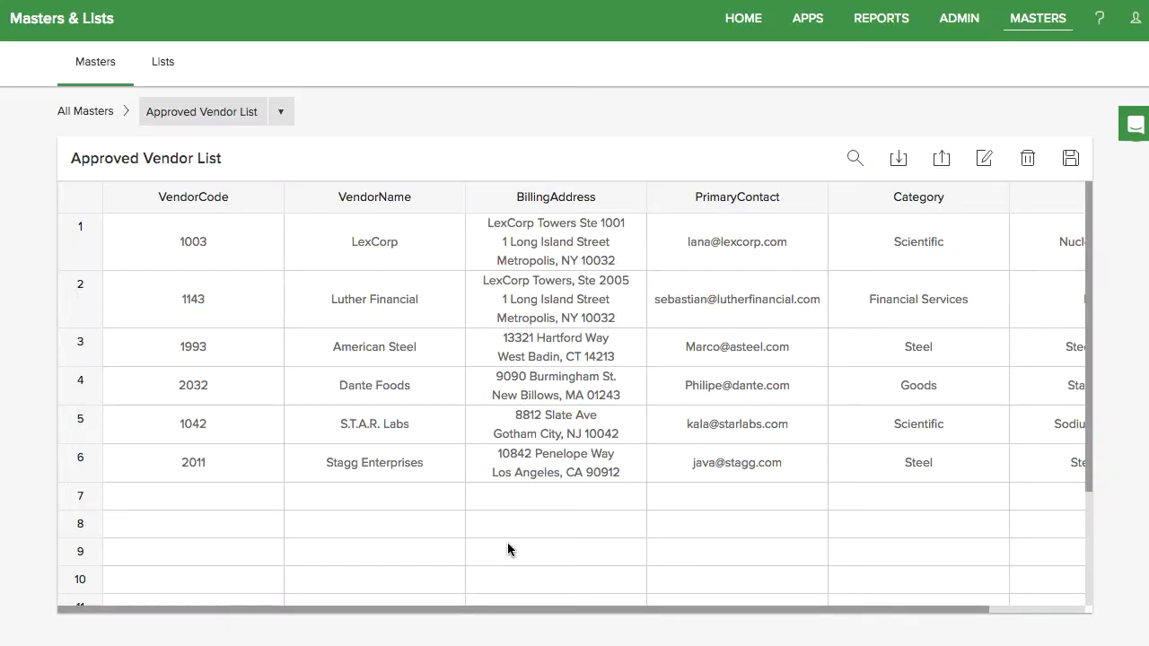
mouse_move(215, 514)
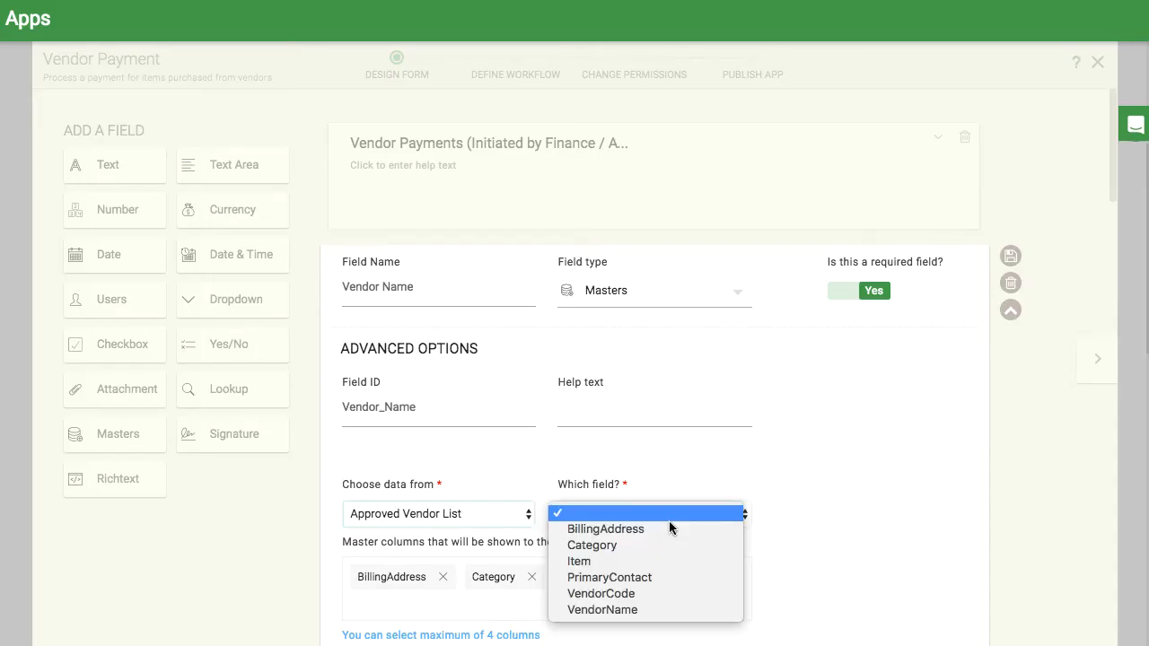
- Map Vendor Name to the VendorName column, keeping the displayed master columns
left_click(603, 609)
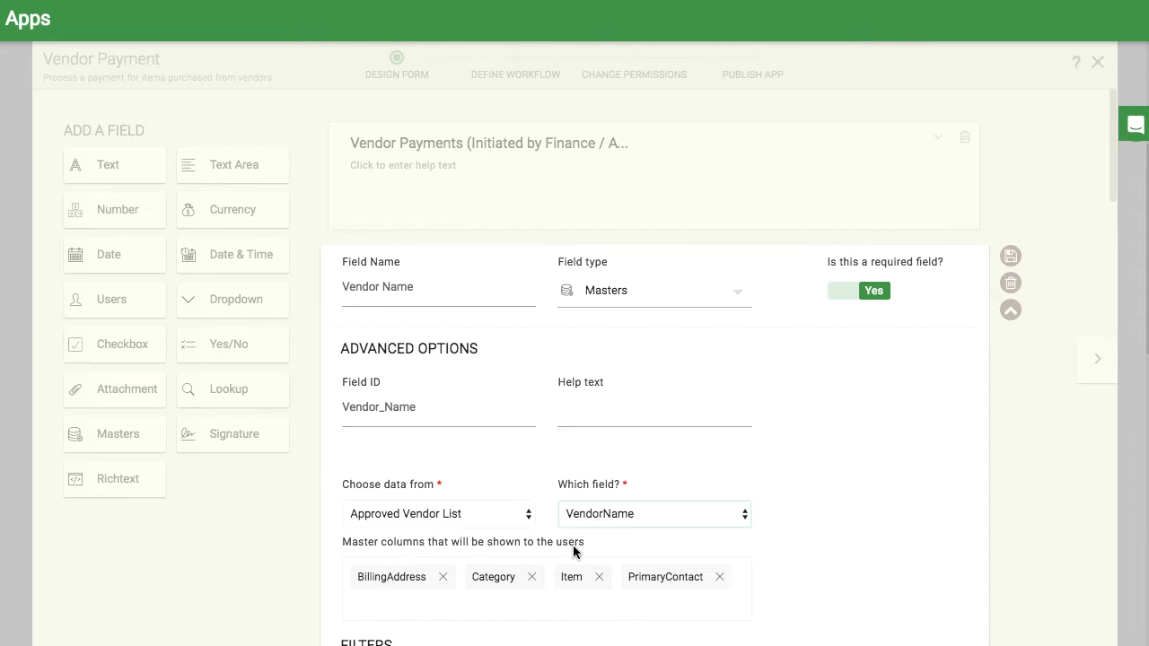
scroll("down", 3)
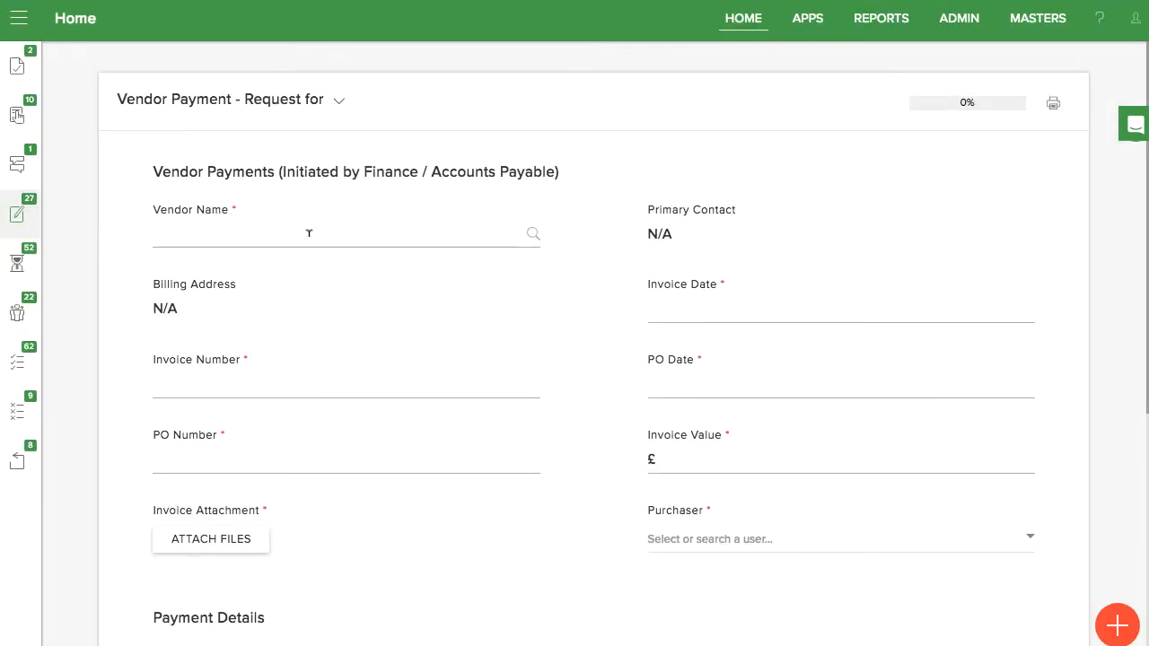
- Pick Dante Foods in a test request to verify contact and address auto-fill
left_click(345, 234)
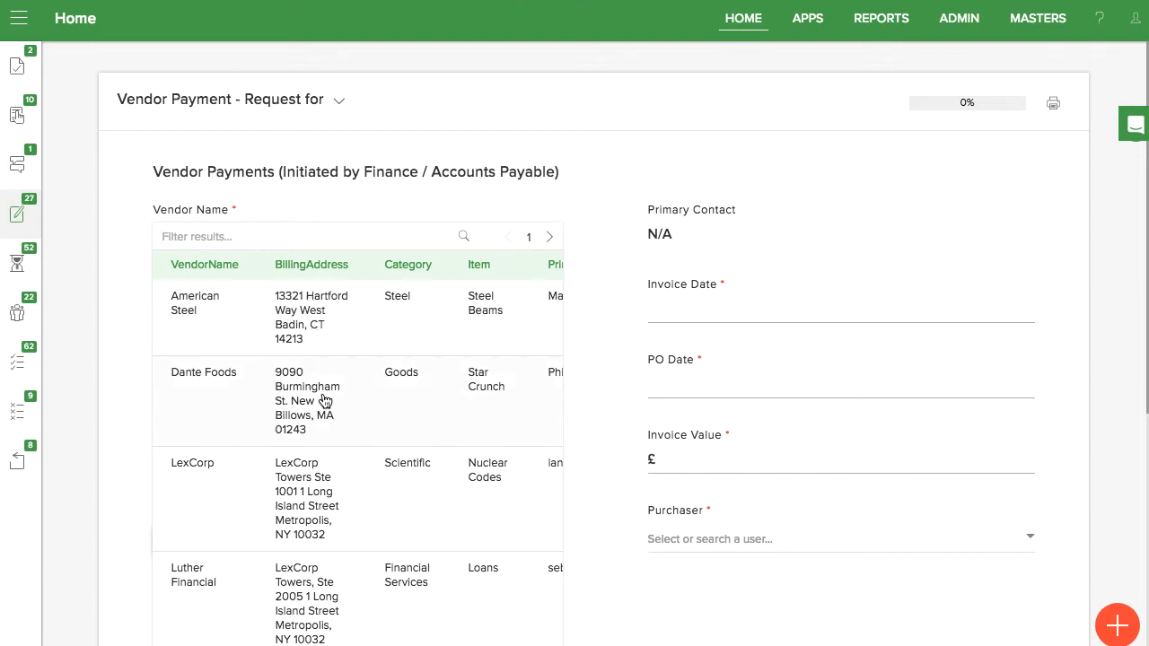
left_click(203, 373)
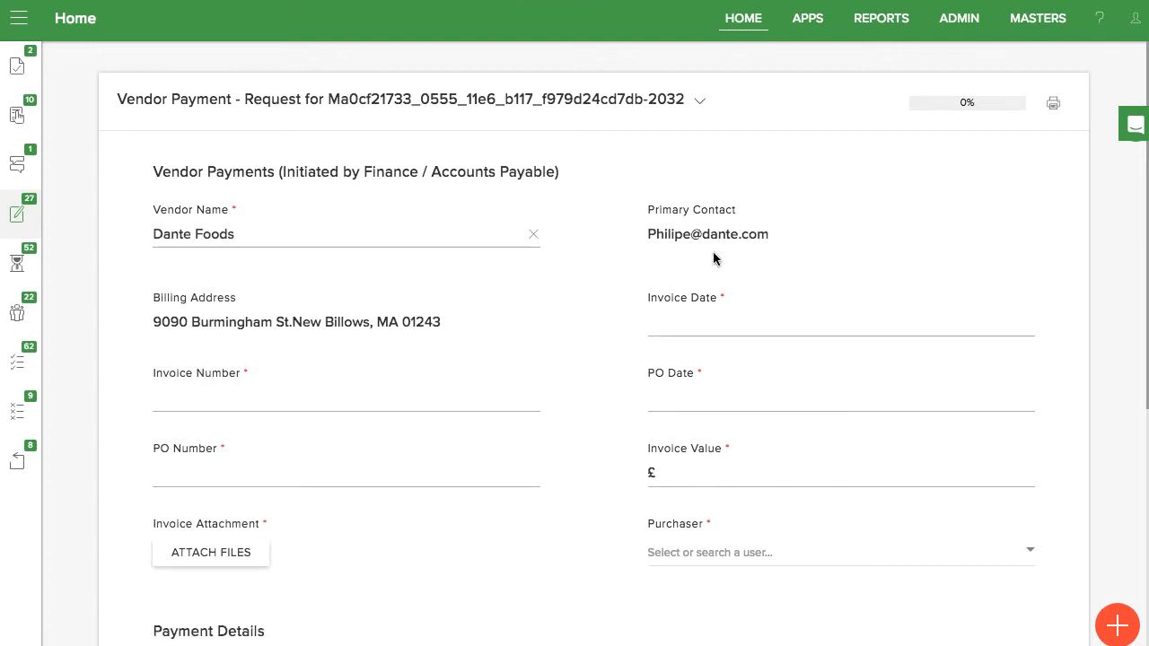
scroll("down", 3)
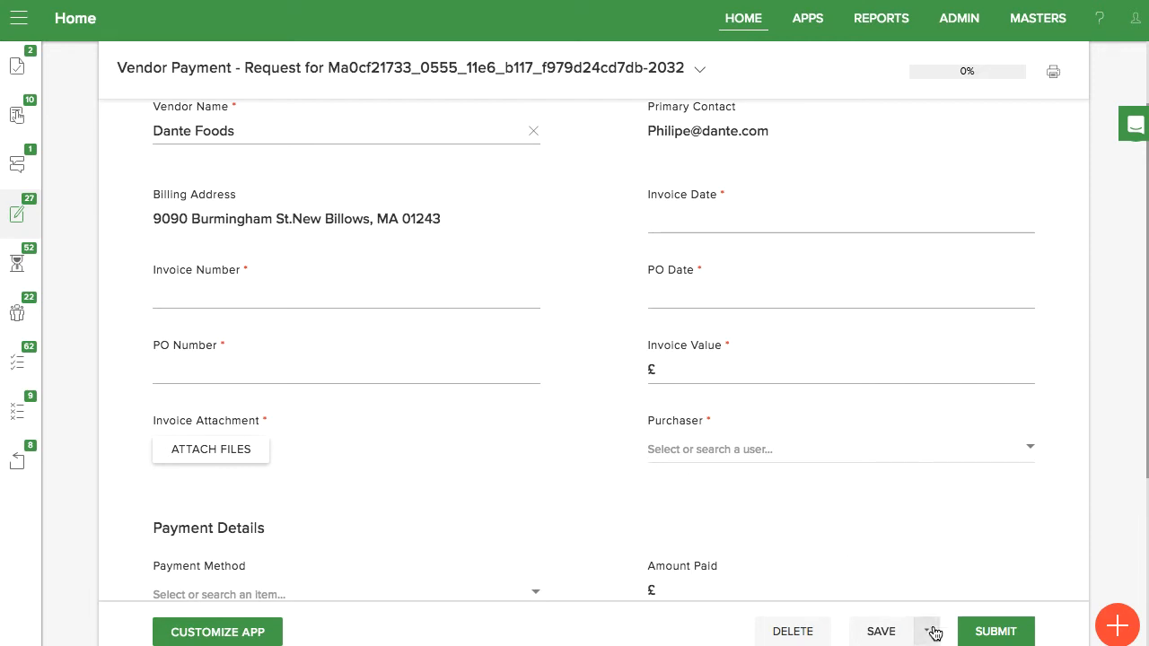
left_click(927, 631)
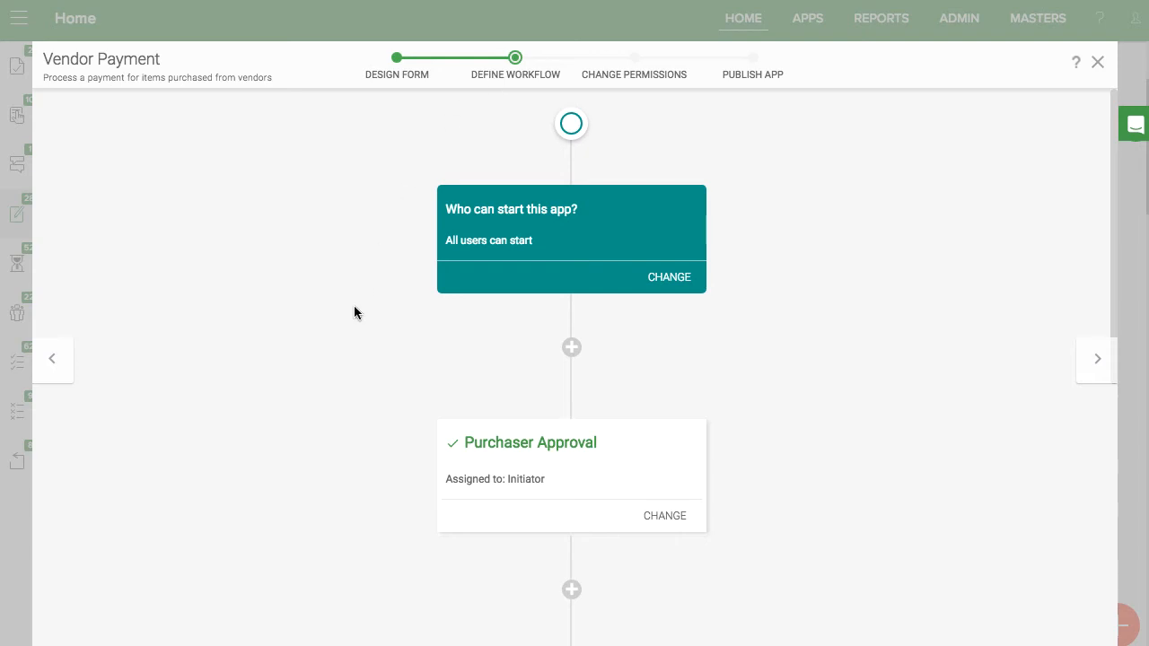
- Scroll the workflow down to the Head of Accounts Payable step
scroll("down", 3)
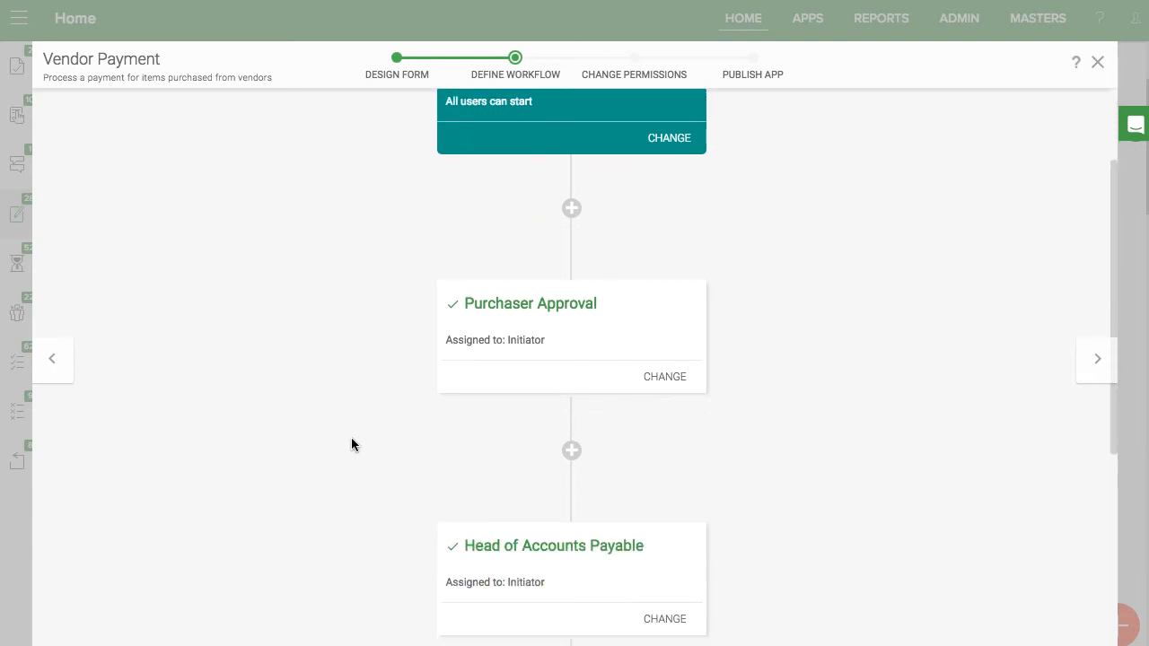
scroll("down", 3)
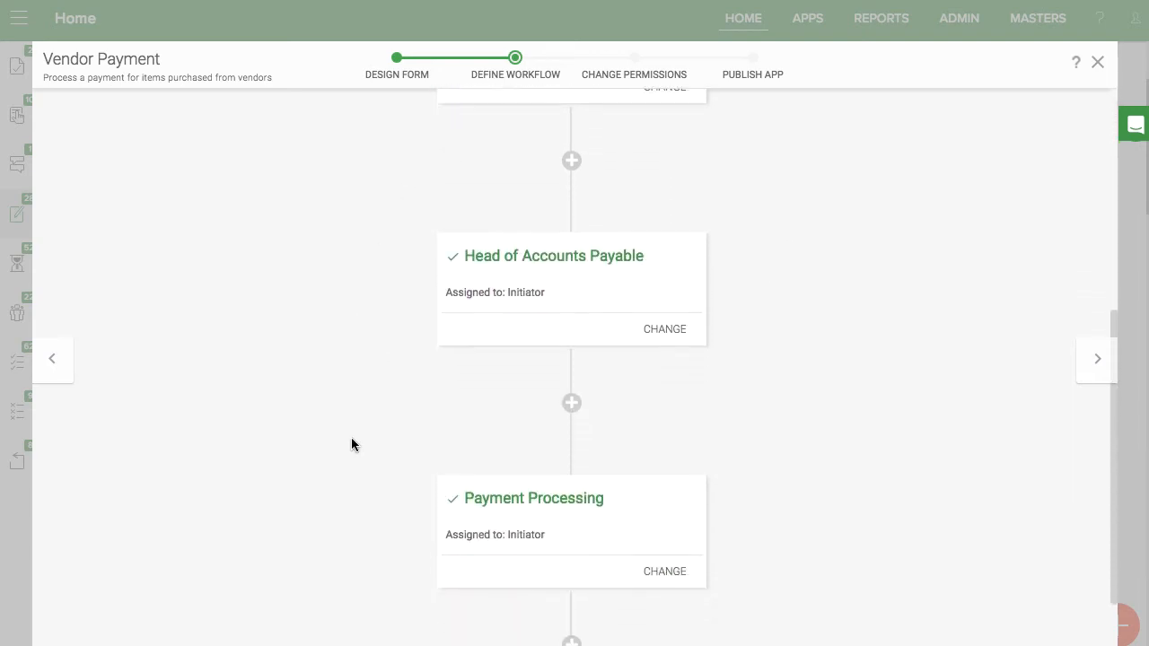
scroll("down", 3)
type("Finance Head")
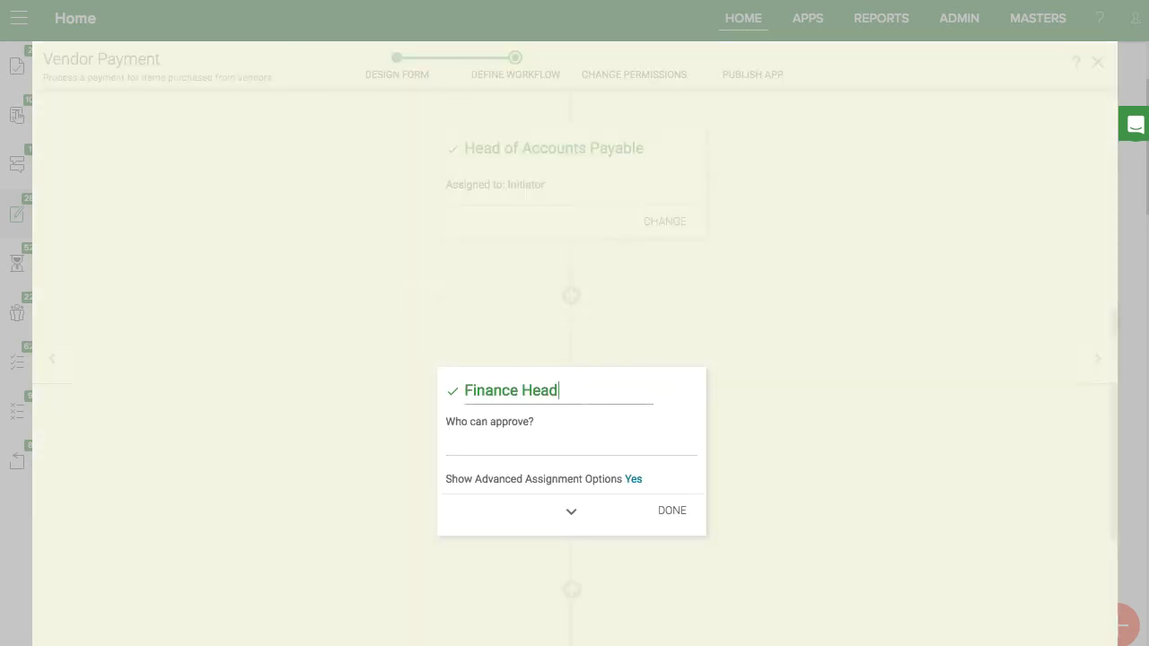
- Make the user found by 'cole' the Finance Head approver, then review task permissions
type("cole")
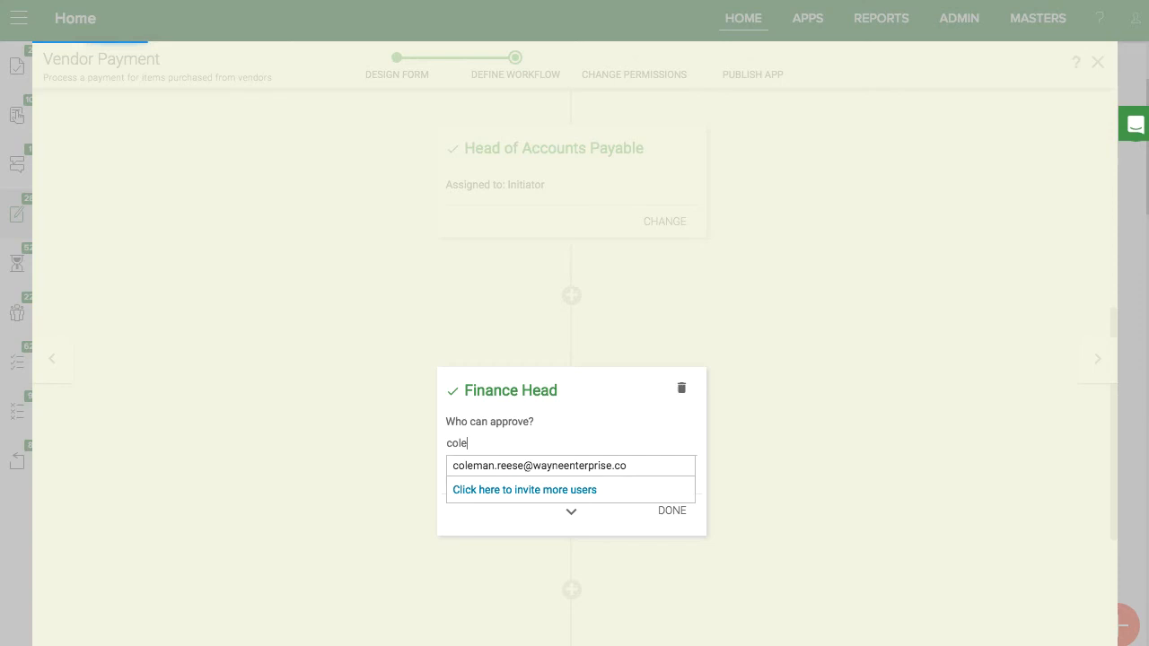
left_click(571, 466)
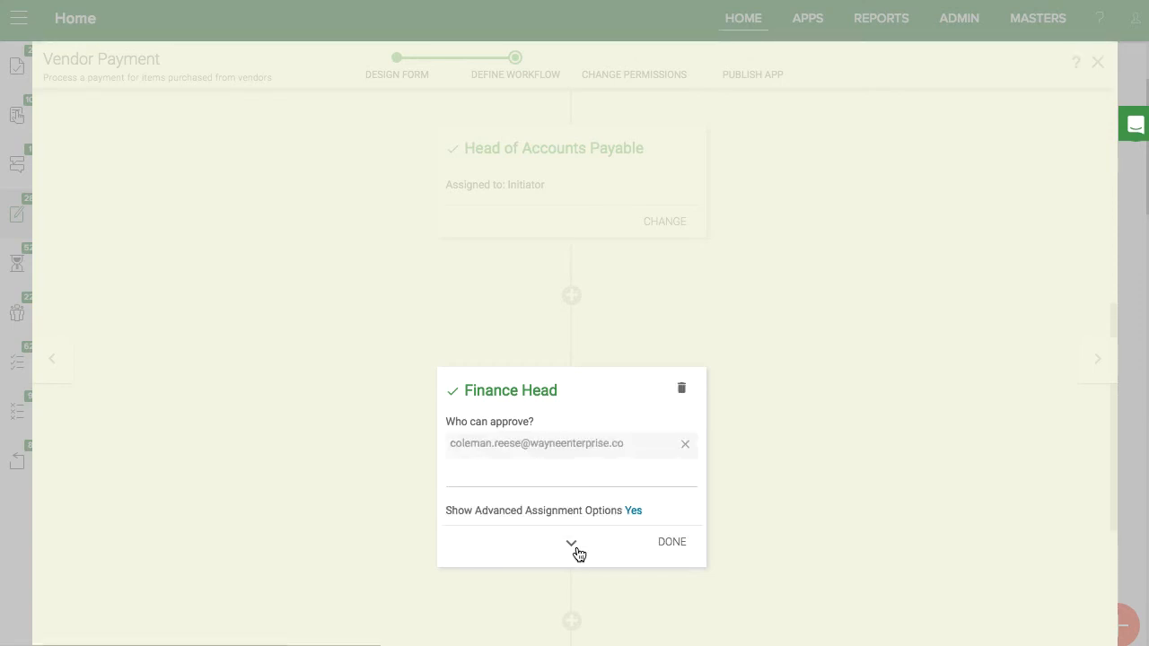
left_click(571, 542)
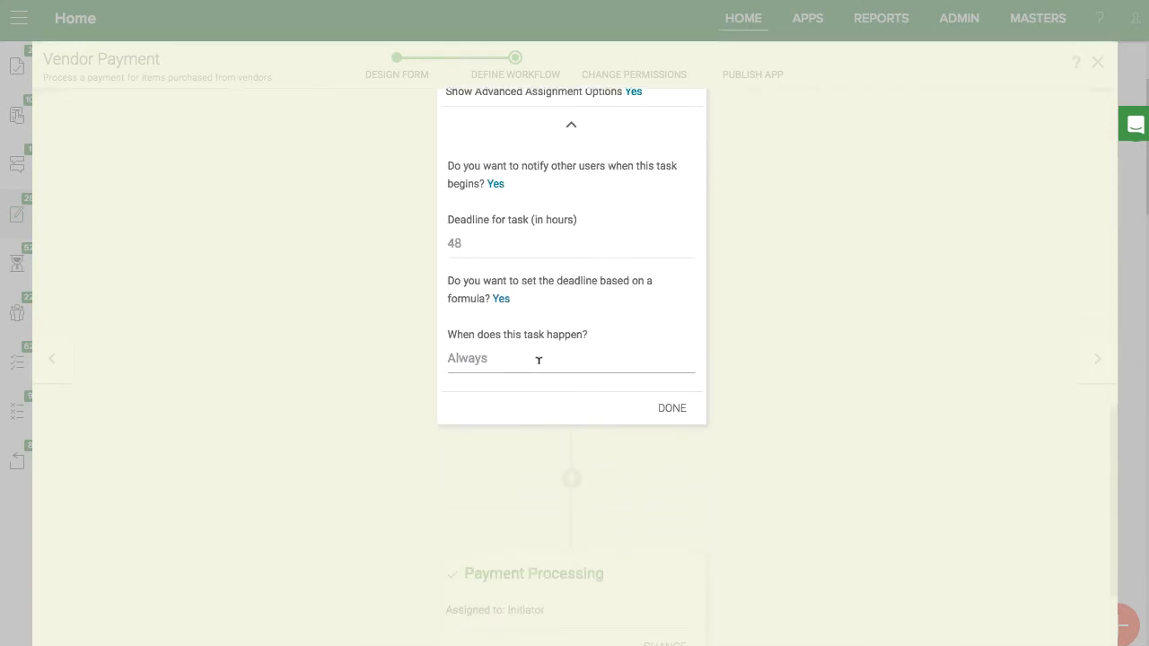
left_click(671, 408)
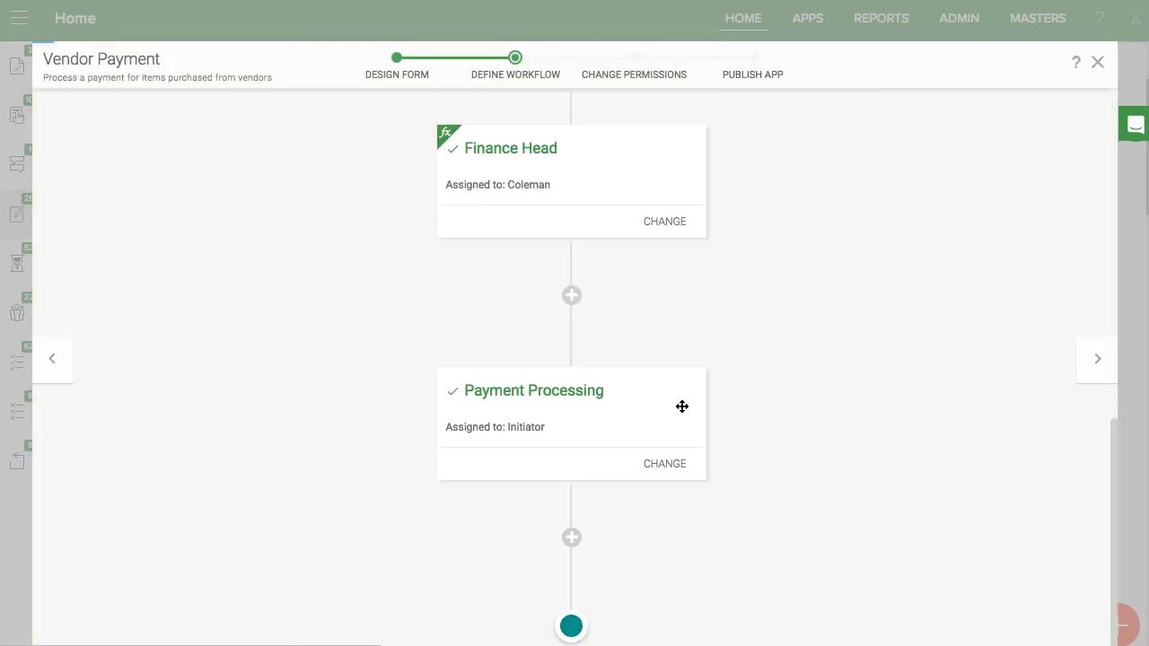
left_click(634, 57)
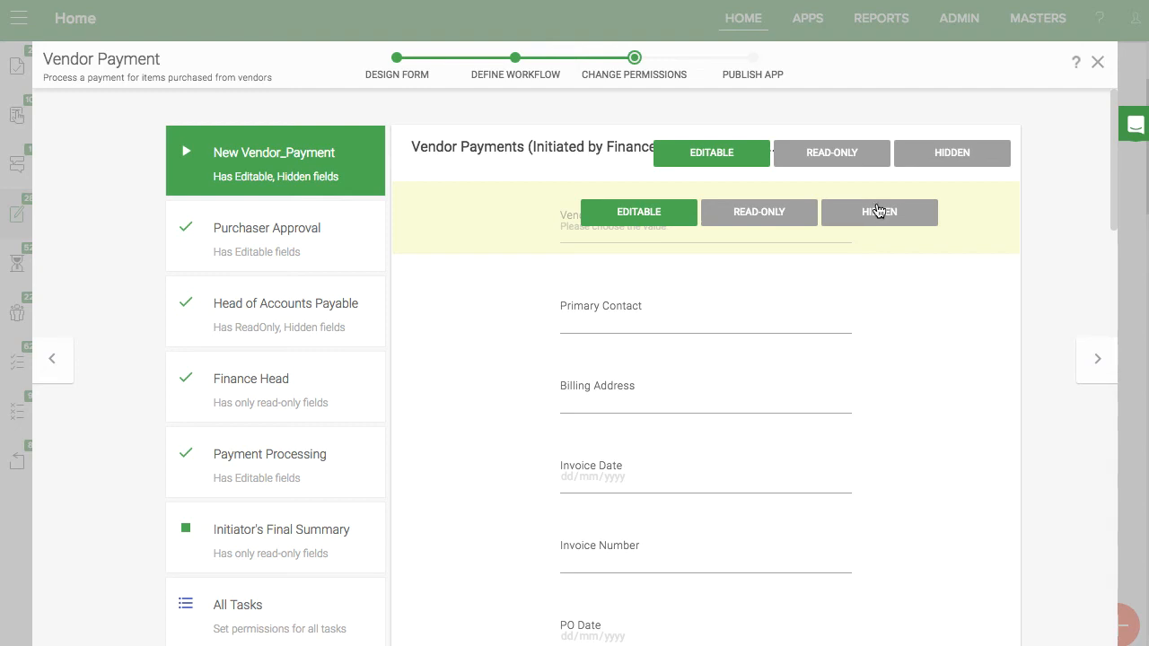
left_click(752, 73)
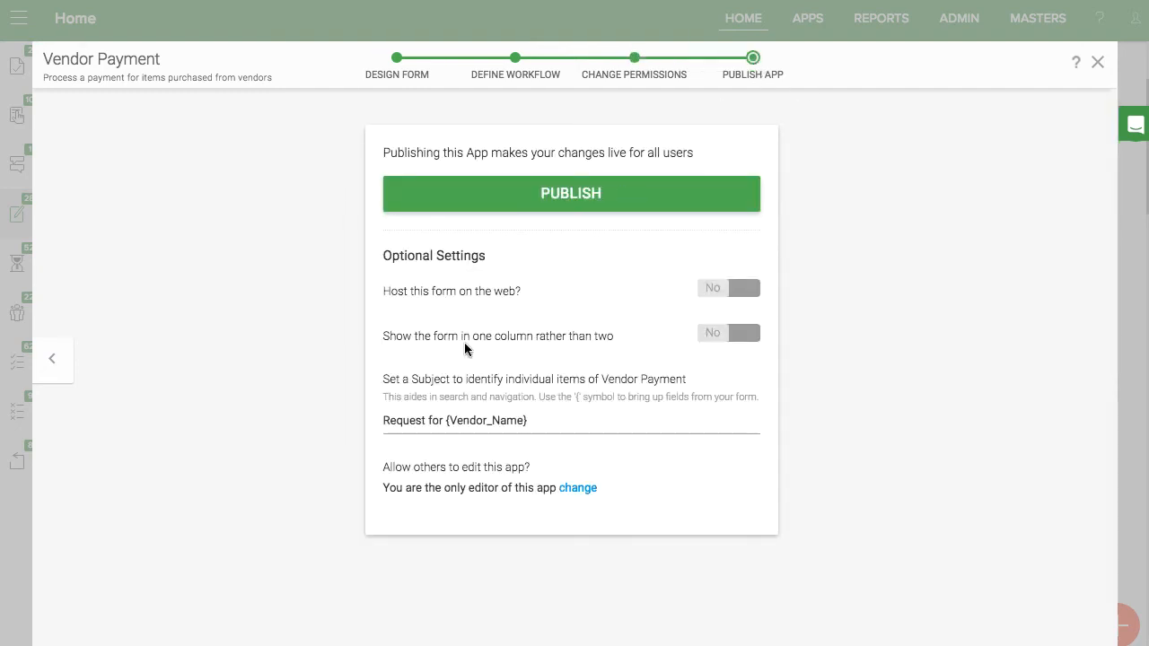
- Set the subject to 'Payment for {Account_Name} for Invoice {Invoice_Number}' and publish
left_click(454, 420)
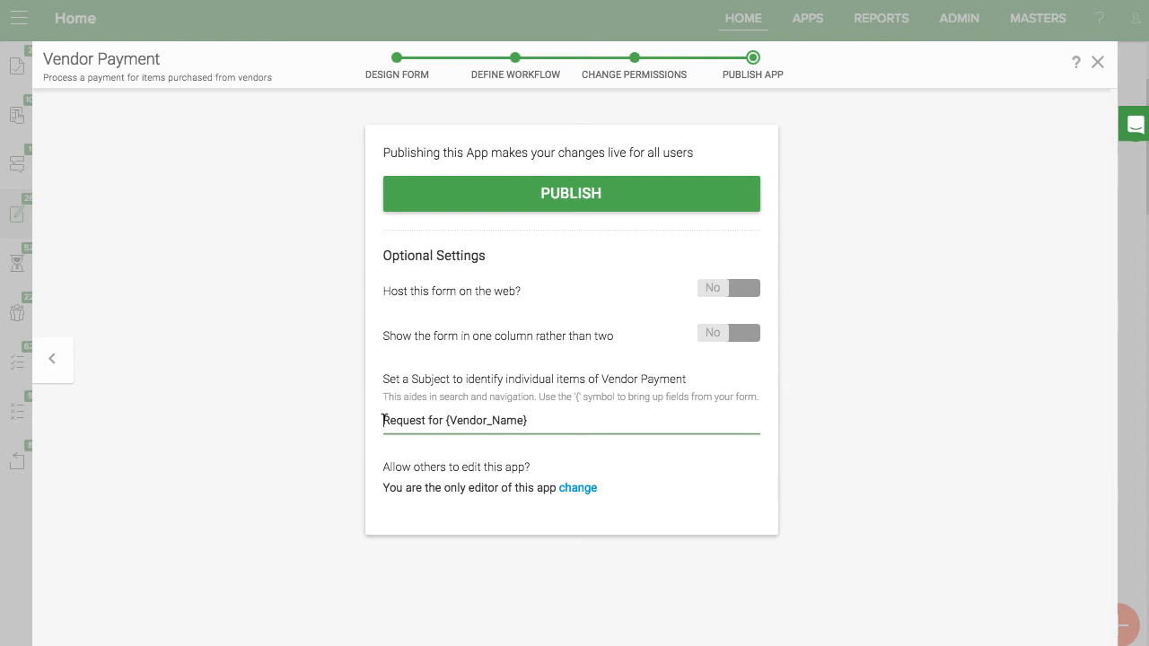
type("Payment for {Account_Name} for Invoice {Invoice_Number}")
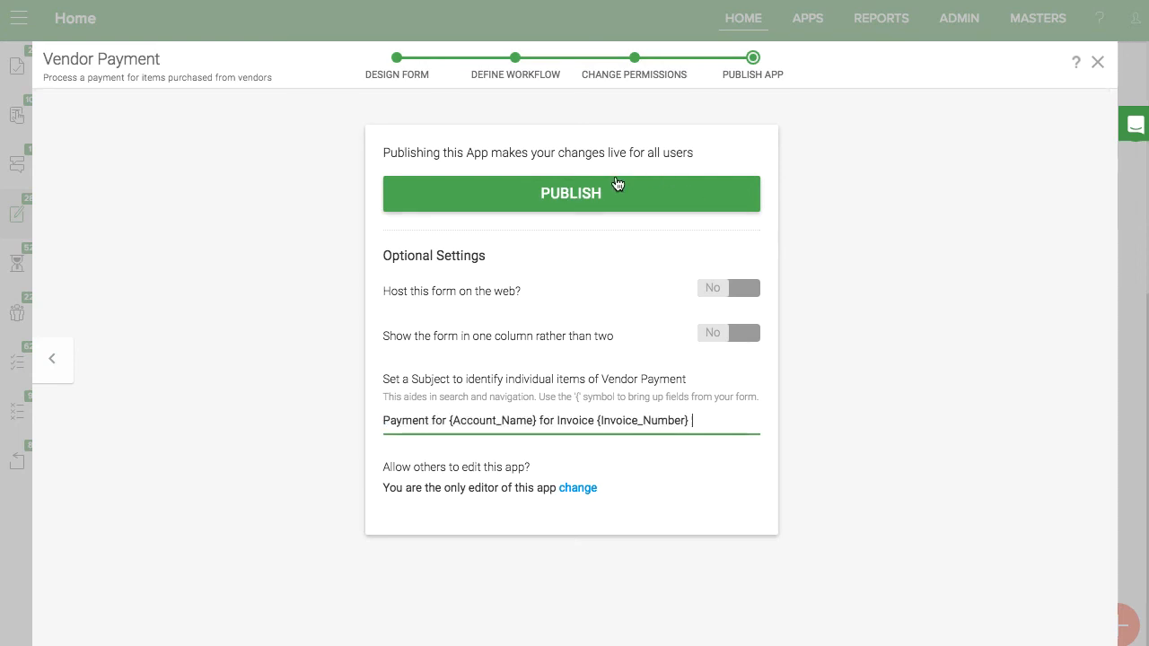
left_click(571, 193)
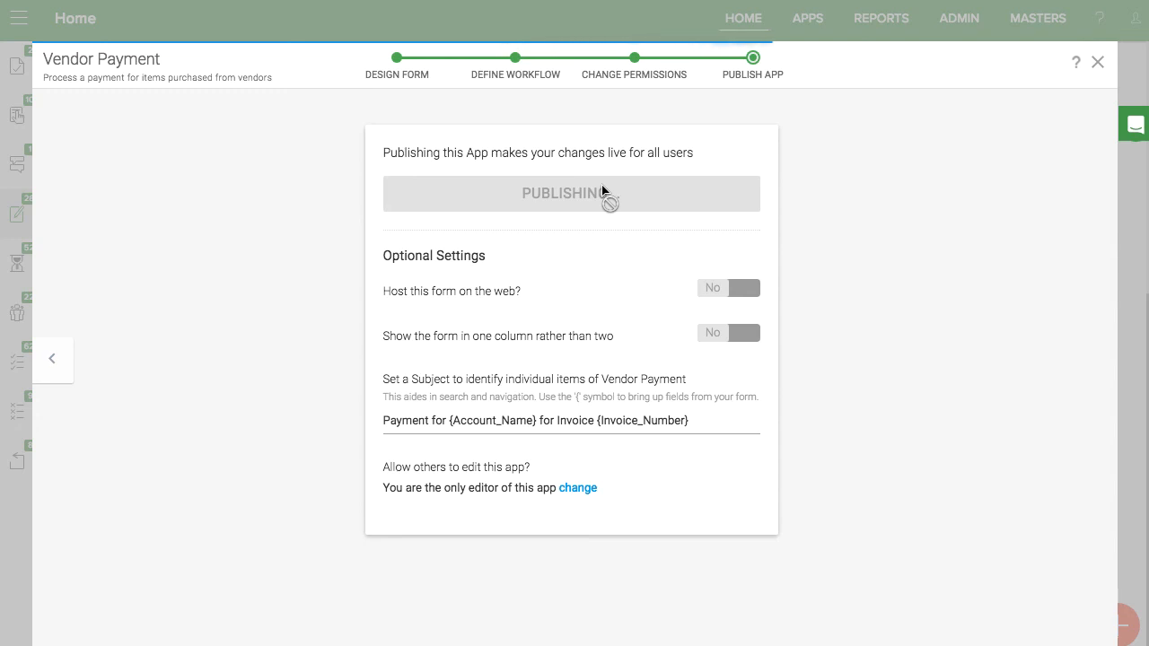
left_click(572, 193)
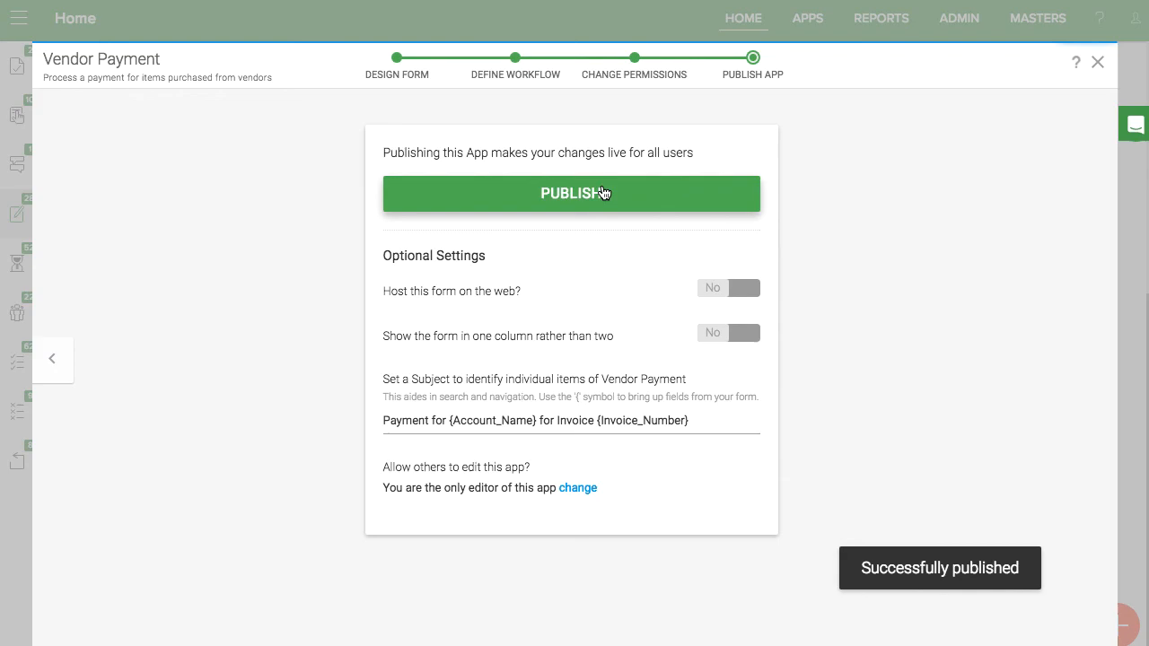